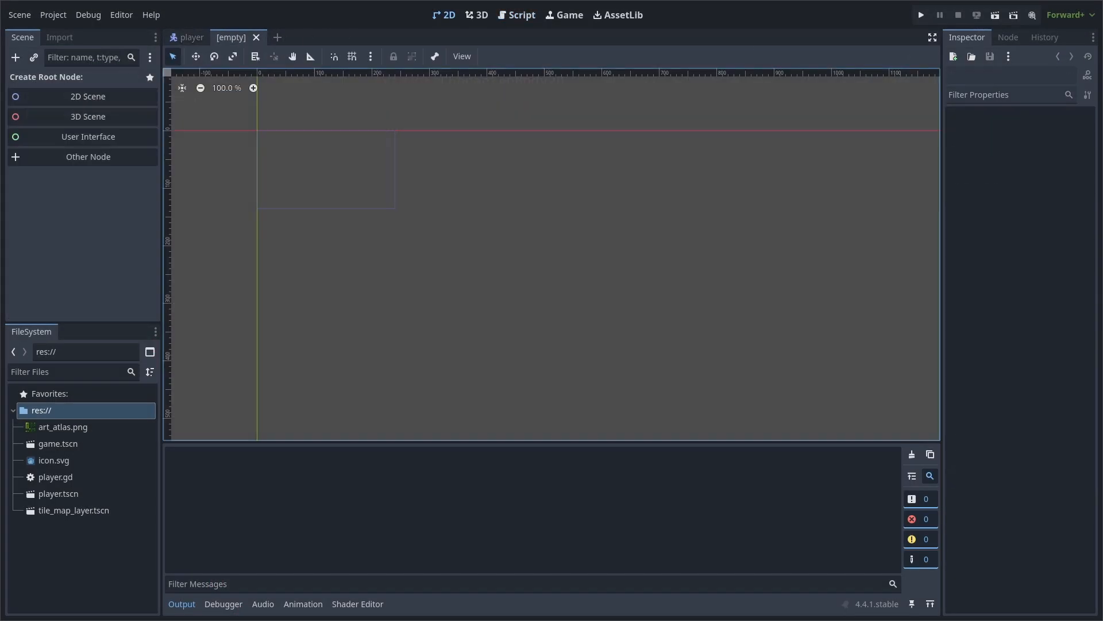
Create a 2D scene root named jump_pad and start adding a Sprite2D child.
left_click(87, 96)
type("jump_pad")
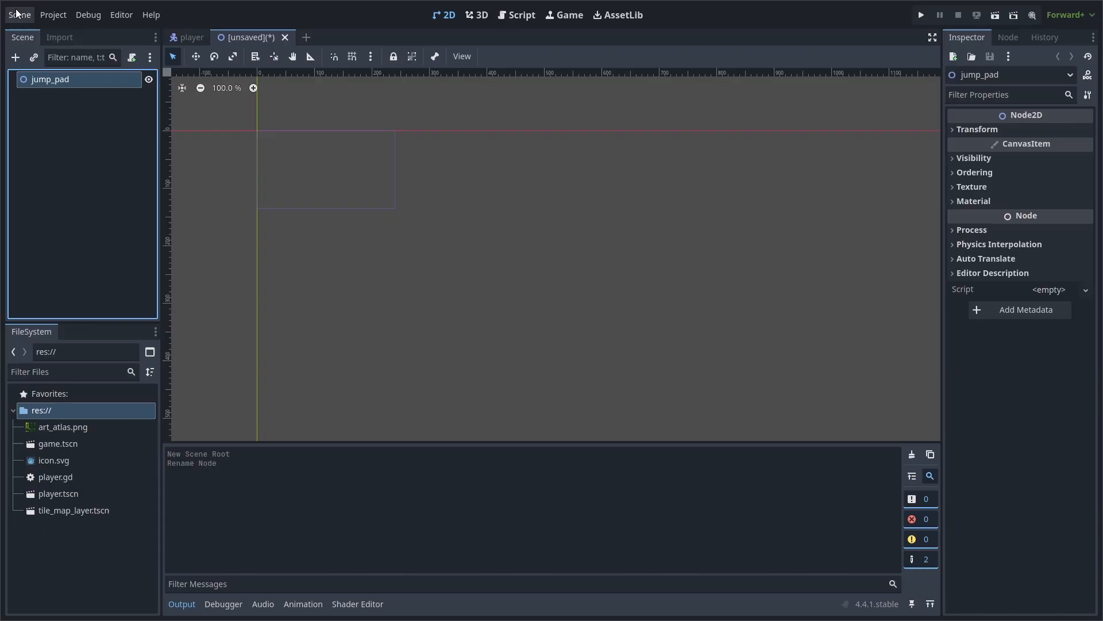
left_click(15, 57)
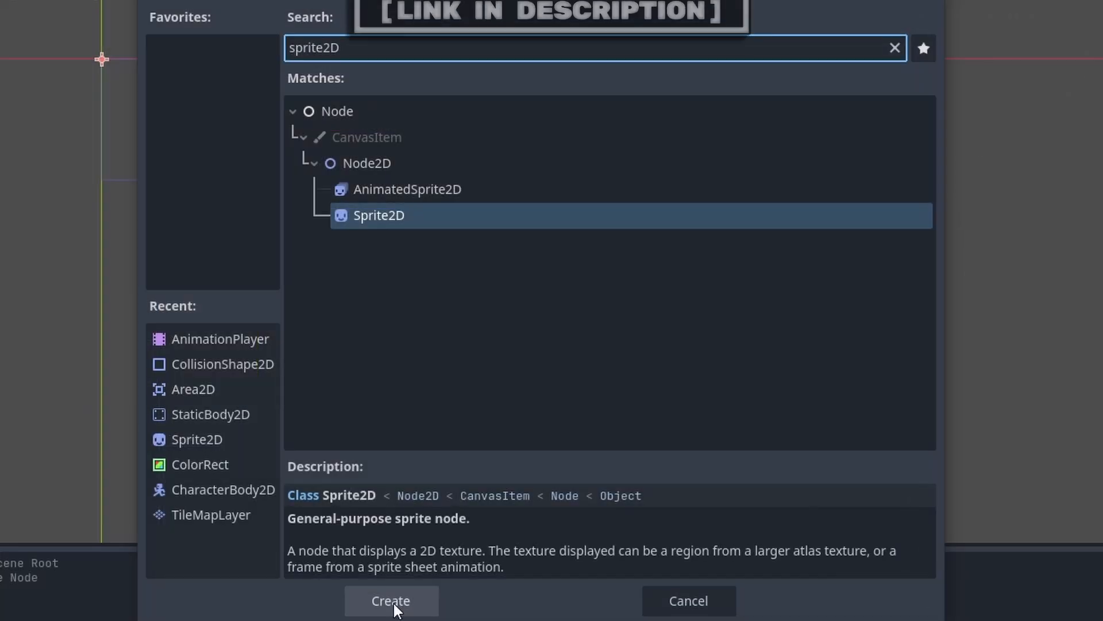
Add a Sprite2D using art_atlas.png with Region snapped to an 8 px grid on the jump pad tile.
left_click(392, 600)
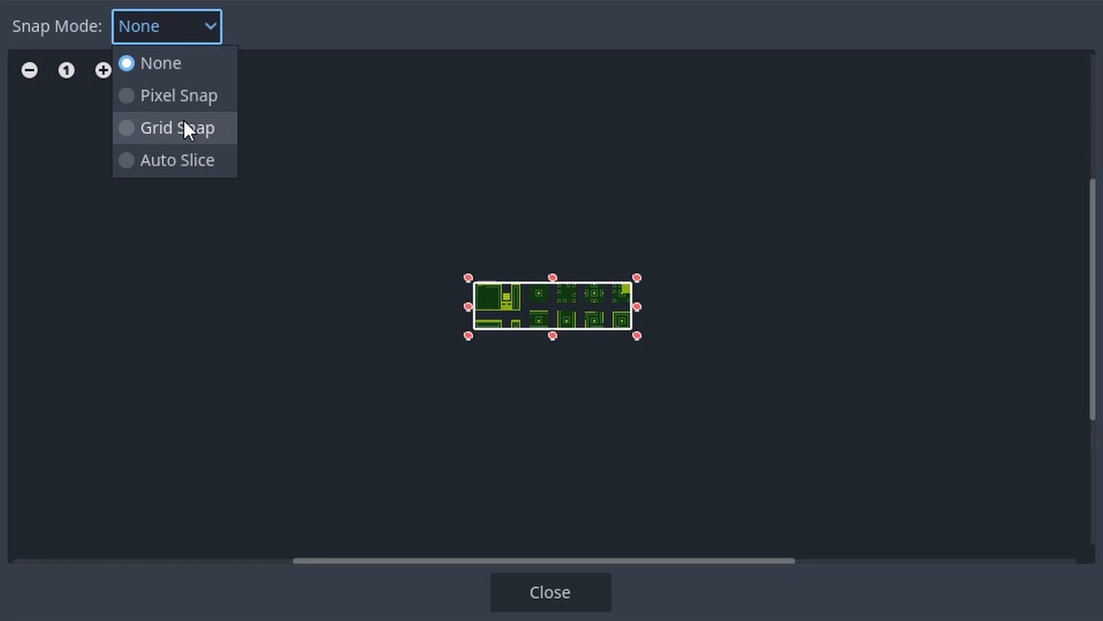
left_click(175, 127)
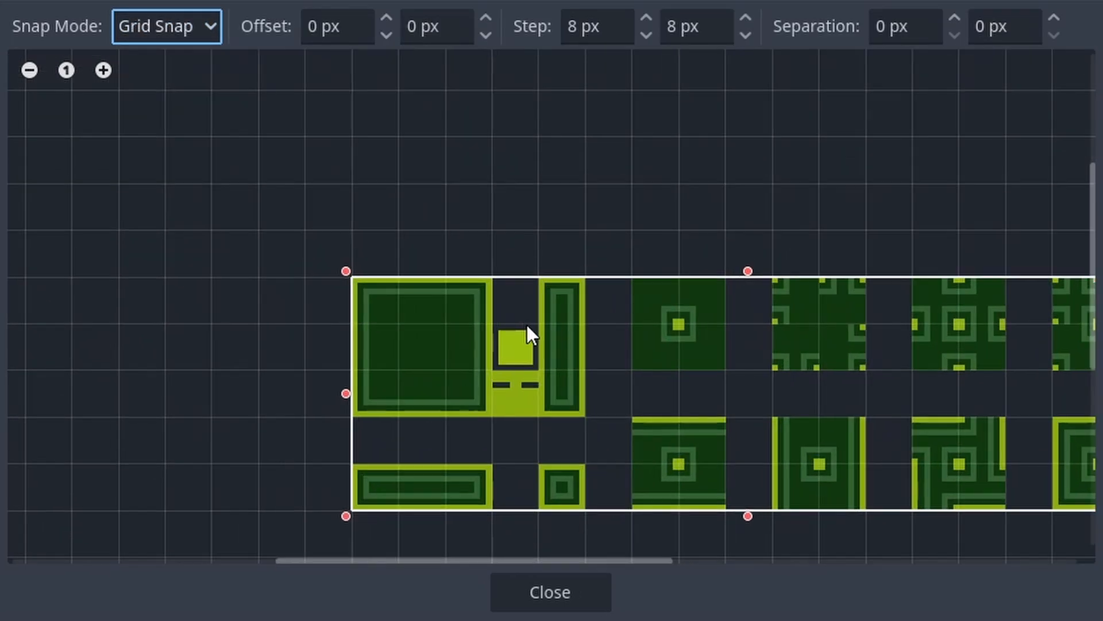
left_click(550, 591)
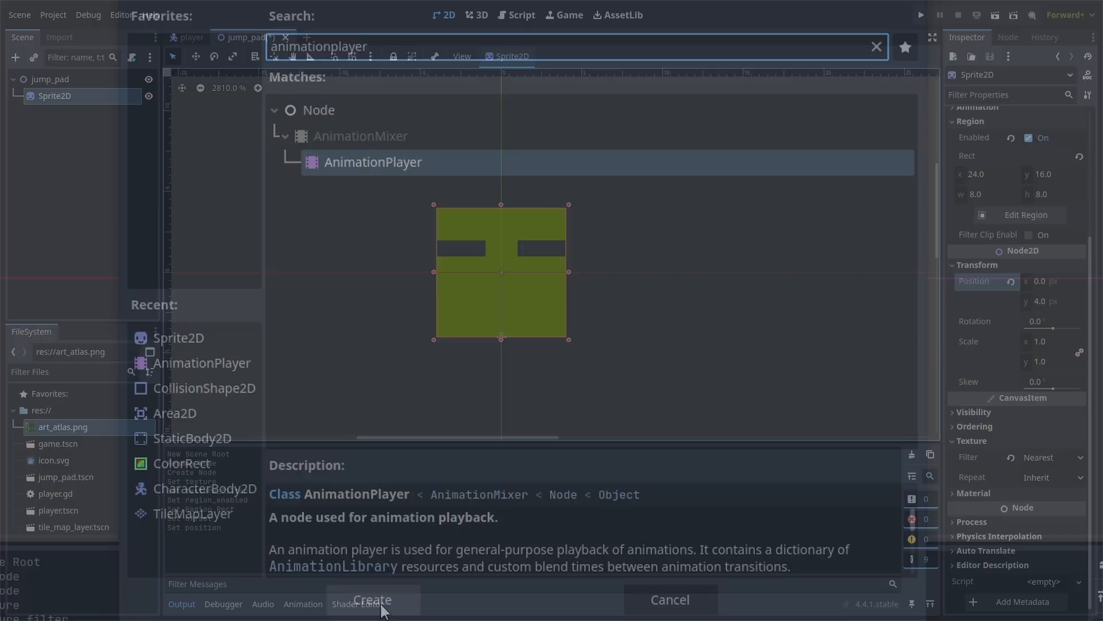
Add an AnimationPlayer under Sprite2D with a new 0.4 s animation named 'activate'.
left_click(372, 599)
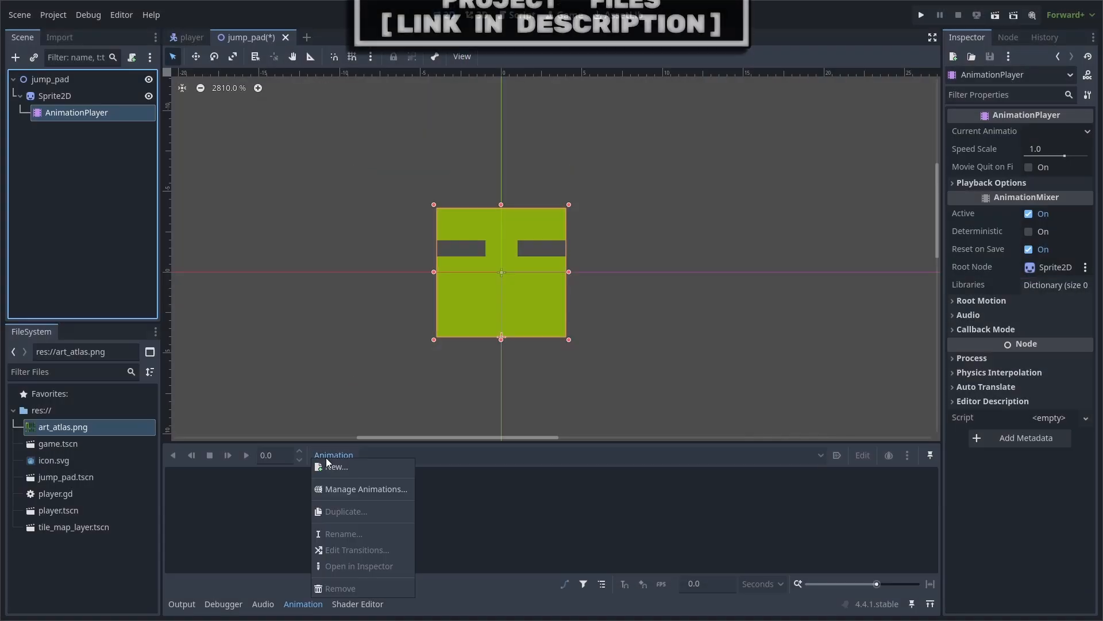
left_click(336, 467)
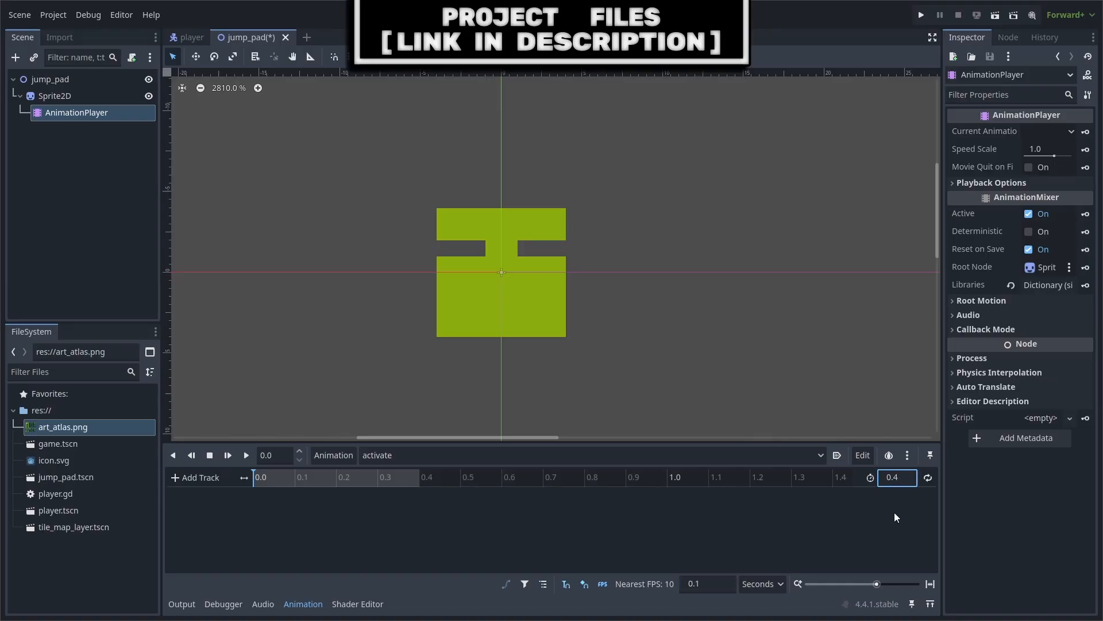
mouse_move(327, 486)
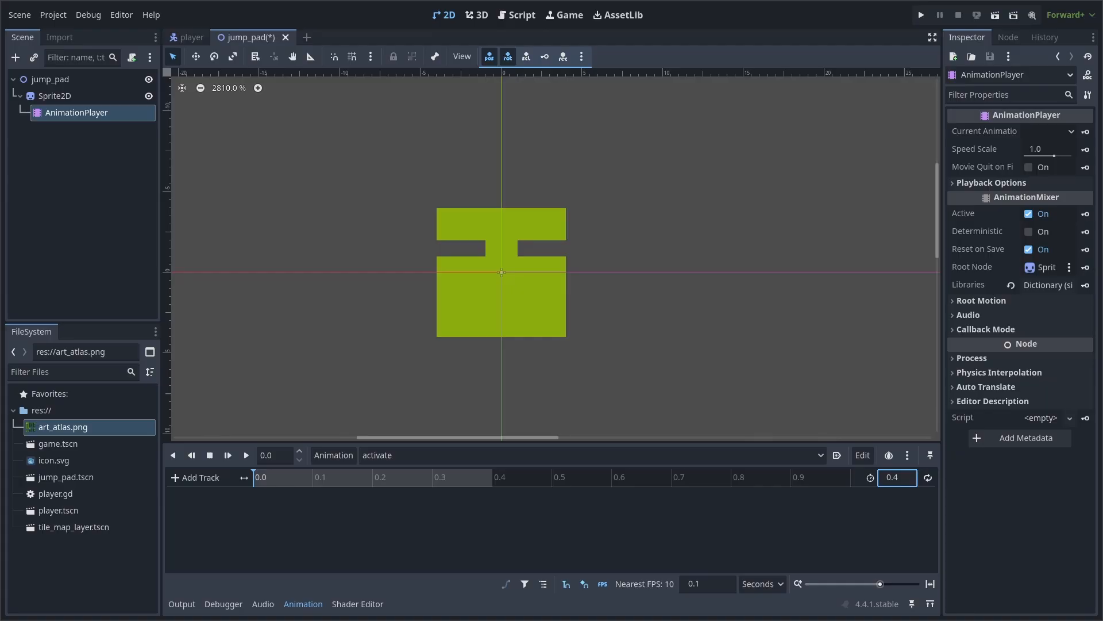
Key Sprite2D scale at 0.1, 0.3 and 0.4, squashing to (1, 0.75) with easing 2.
left_click(55, 96)
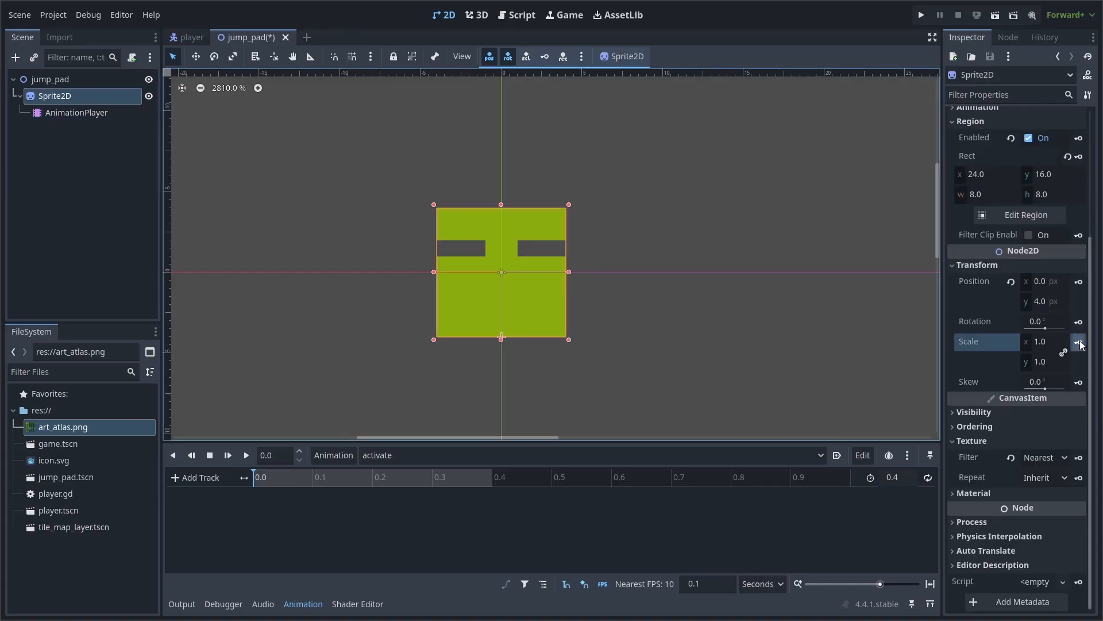
left_click(1078, 341)
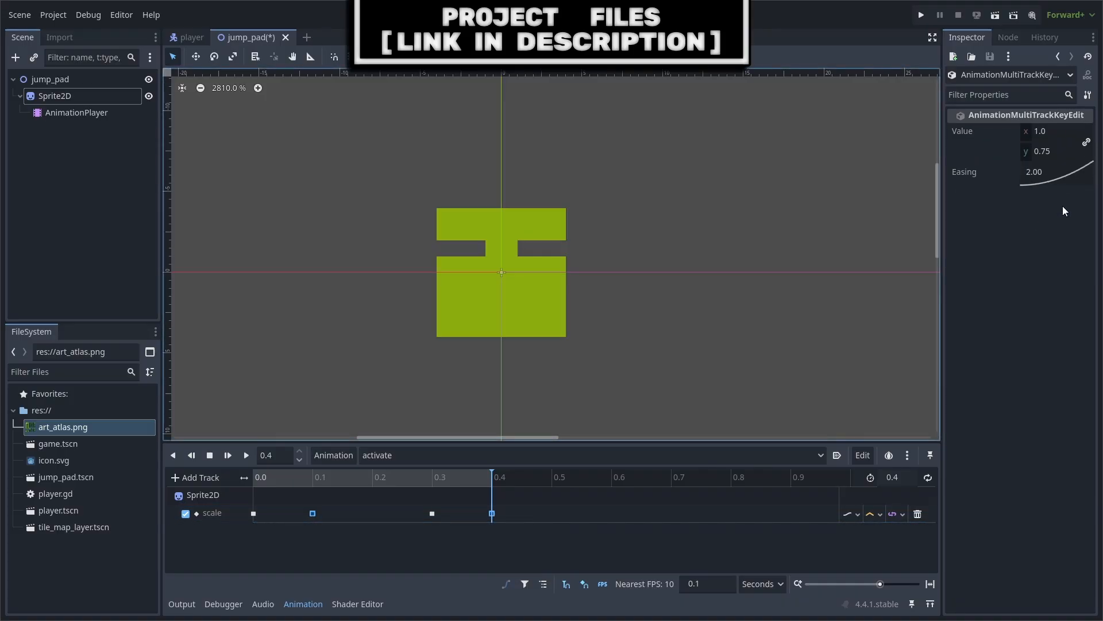
left_click(76, 112)
type("collisionshape2D")
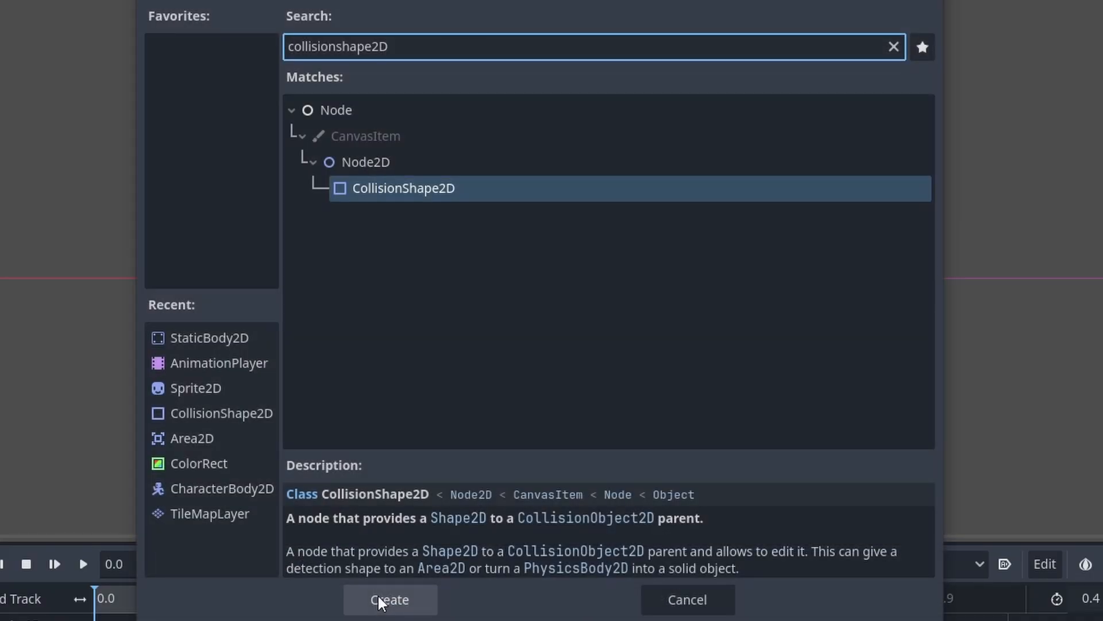
Add a StaticBody2D with an 8×8 rectangle collider and an Area2D with an 8×2 rectangle trigger.
left_click(389, 599)
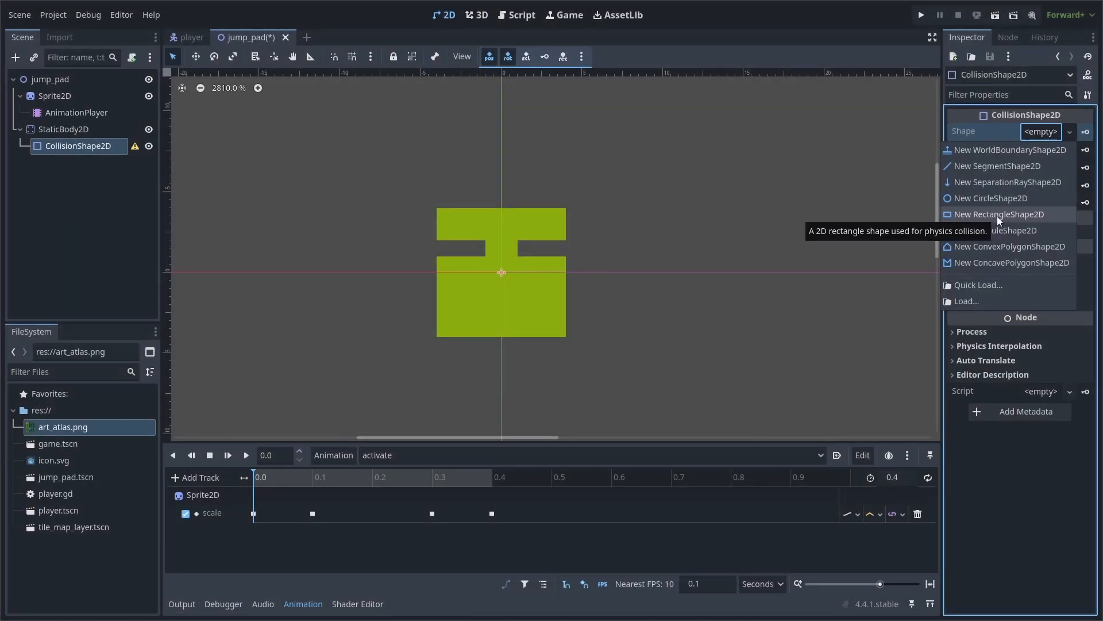
left_click(1000, 214)
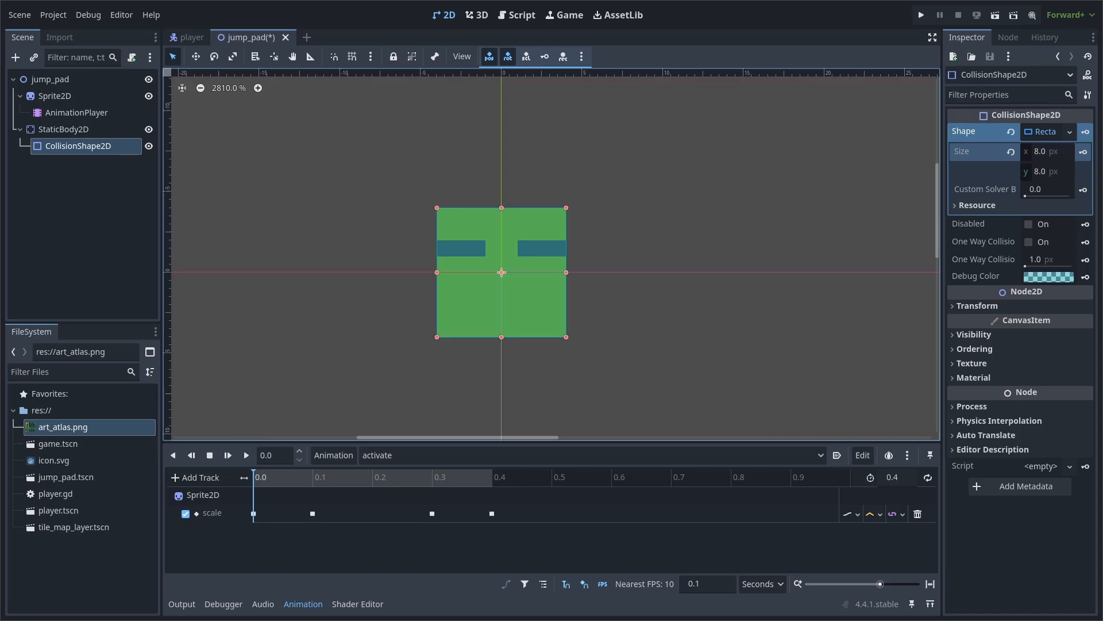
left_click(15, 57)
type("collisionshape2D")
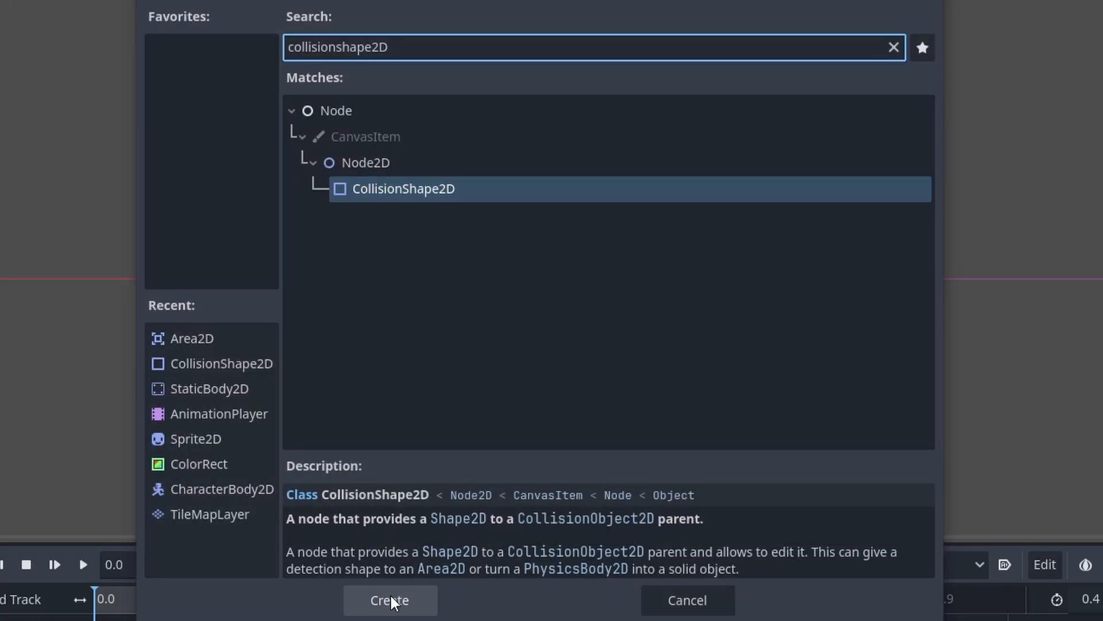
left_click(389, 600)
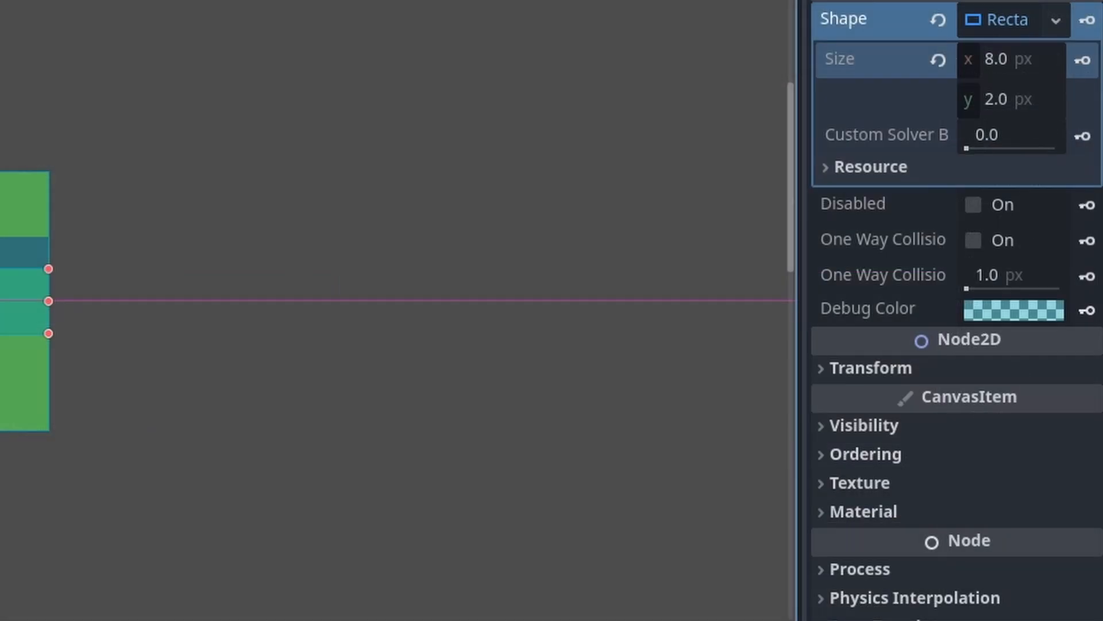
left_click(870, 367)
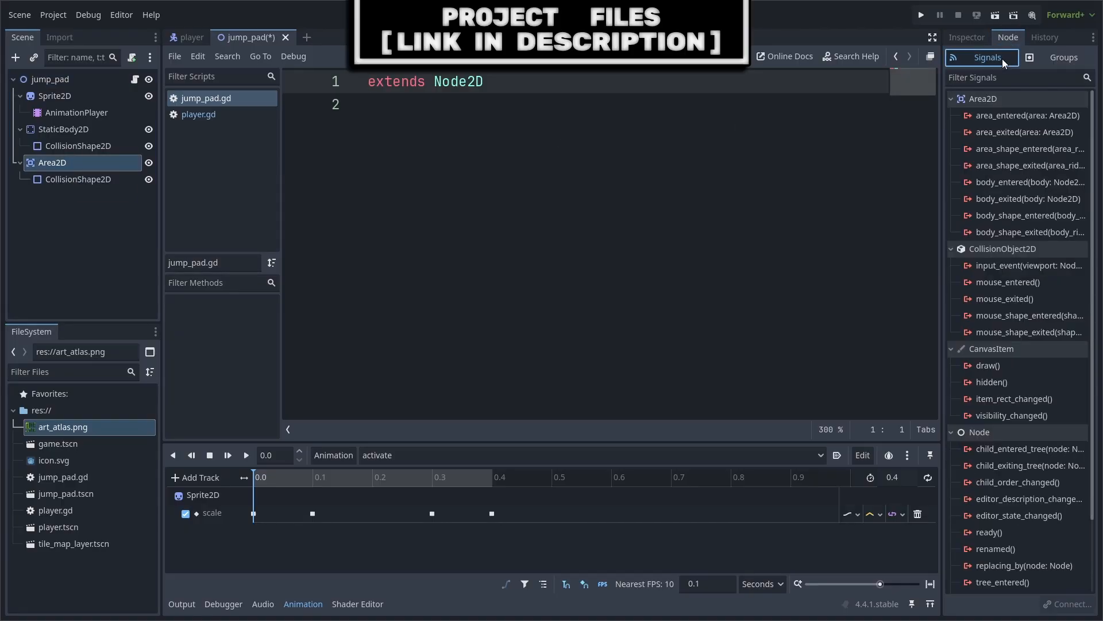
Connect Area2D body_entered to jump_pad.gd, setting body.velocity.y from jump_pad_height and playing activate.
right_click(1026, 181)
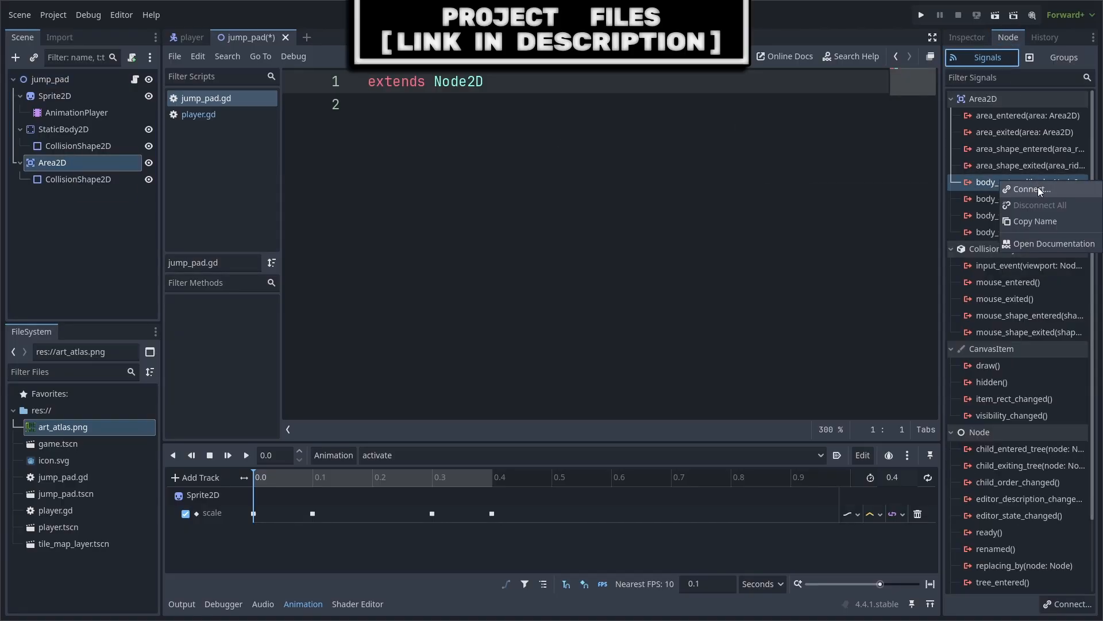
left_click(1030, 189)
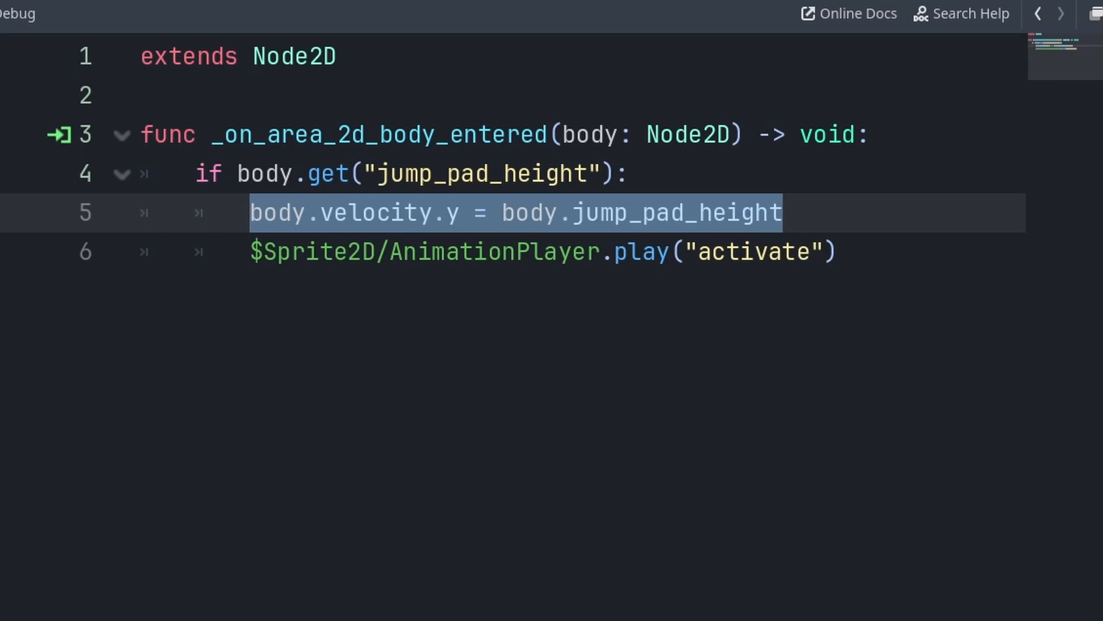
left_click(781, 213)
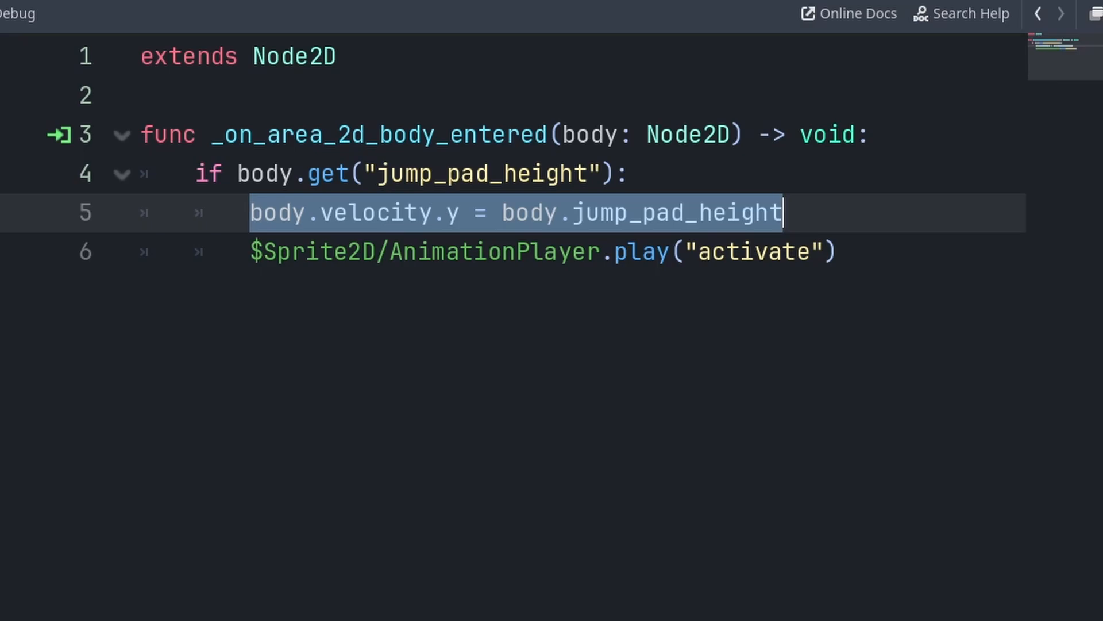